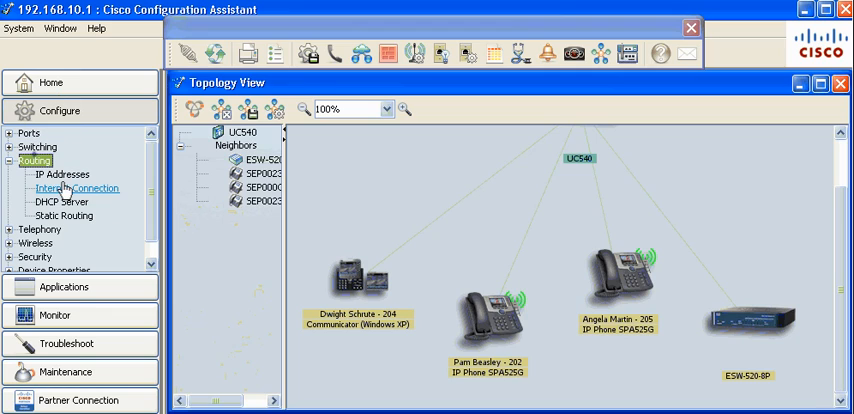
# - Reach NAT under Configure > Security and maximize the NAT window
pyautogui.click(76, 188)
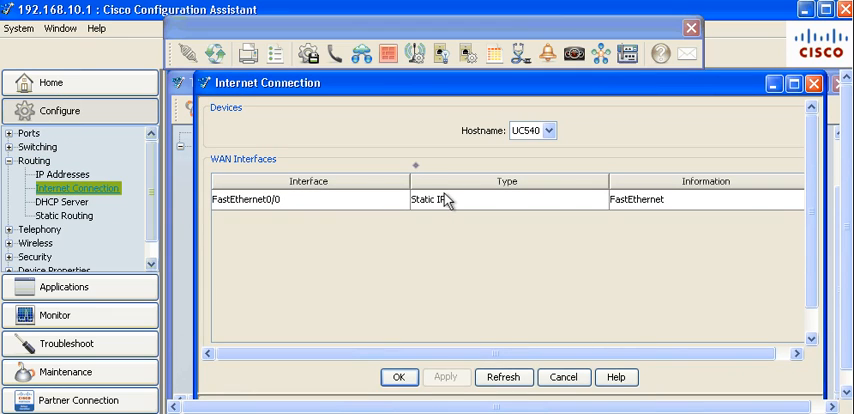
pyautogui.click(430, 200)
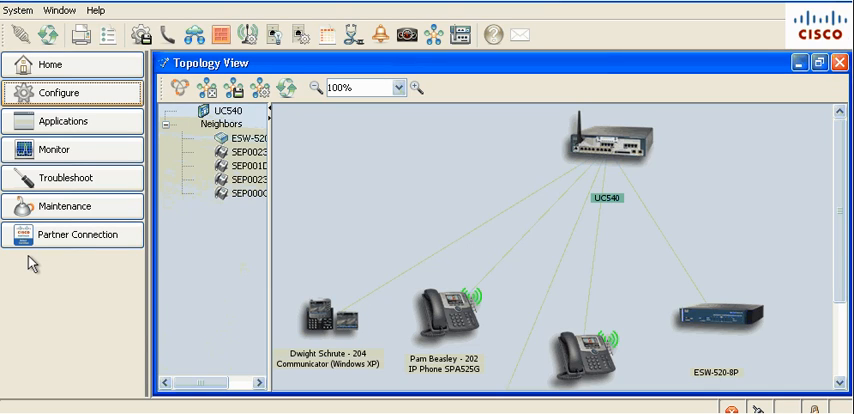
pyautogui.moveTo(64, 96)
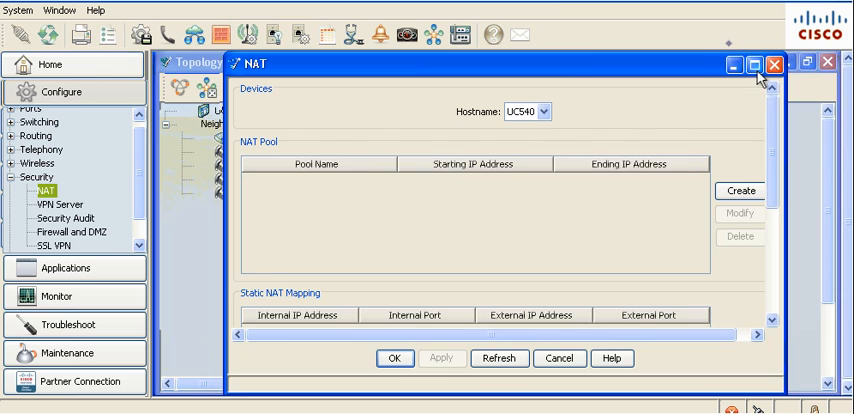
pyautogui.click(756, 64)
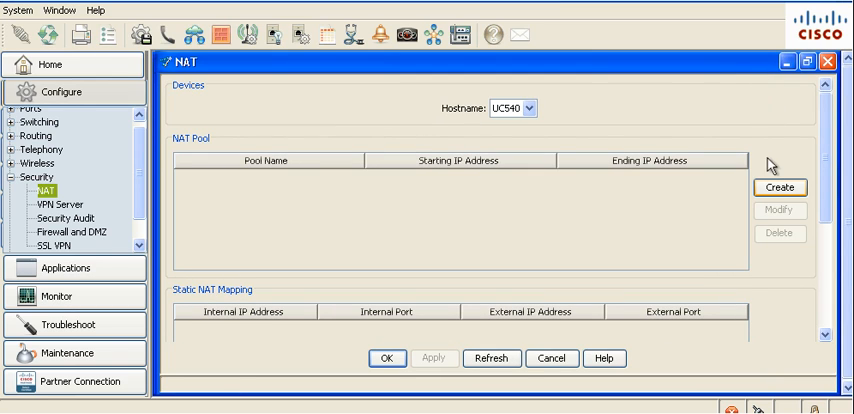
# - Create NAT pool PoolOne with IP address 194.167.22.67
pyautogui.click(778, 188)
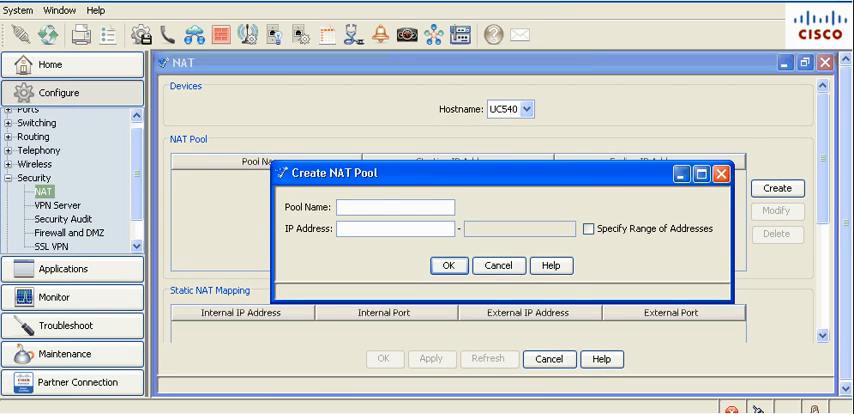
pyautogui.write('Pool')
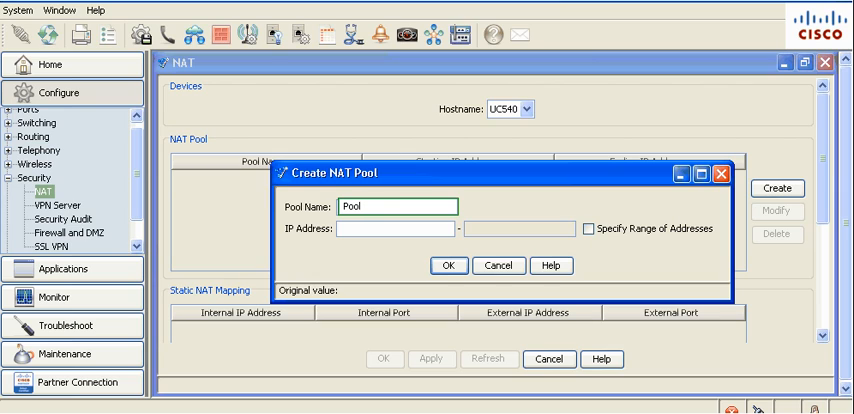
pyautogui.write('194.')
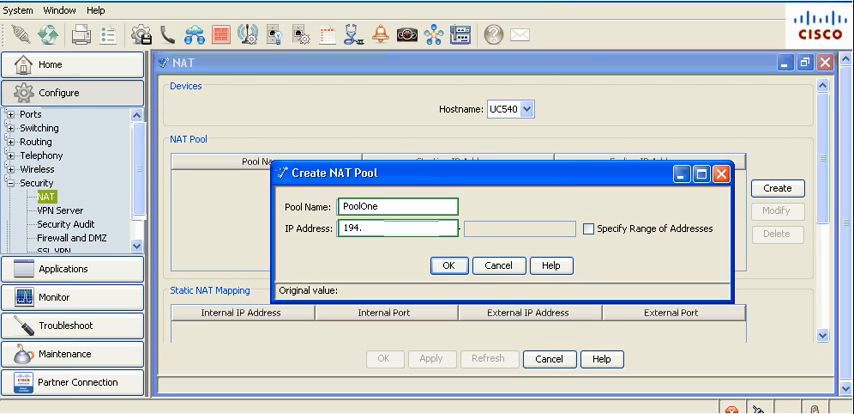
pyautogui.write('167.22.')
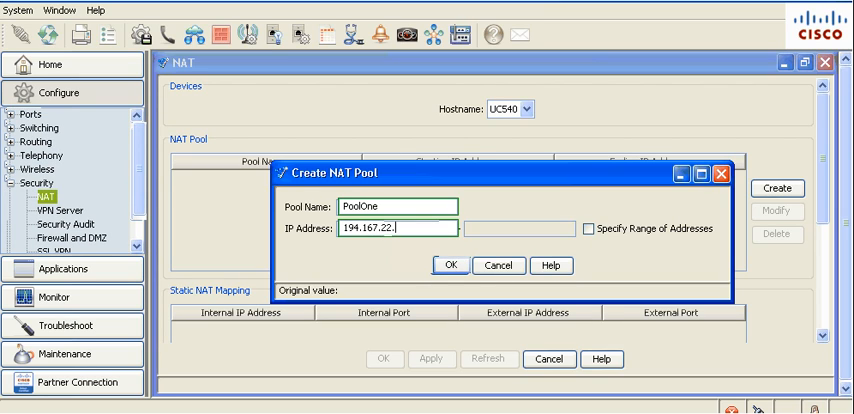
pyautogui.write('67')
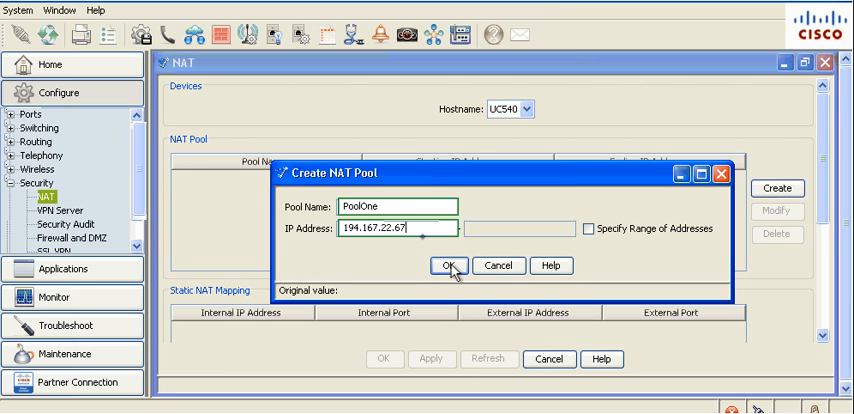
# - Save PoolOne and begin a TCP static mapping from internal 19.67.10.1 to external 194.16..
pyautogui.click(450, 264)
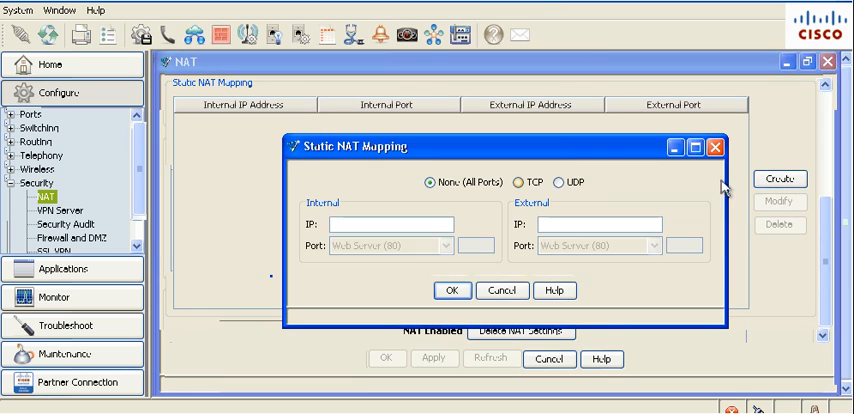
pyautogui.click(512, 182)
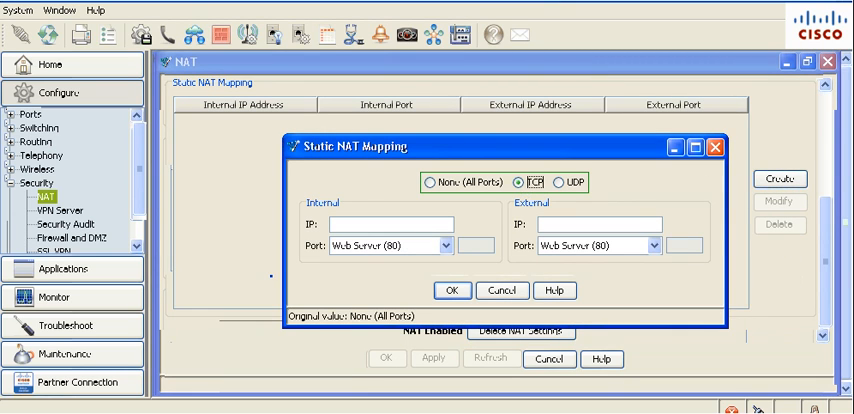
pyautogui.write('19.67.10.')
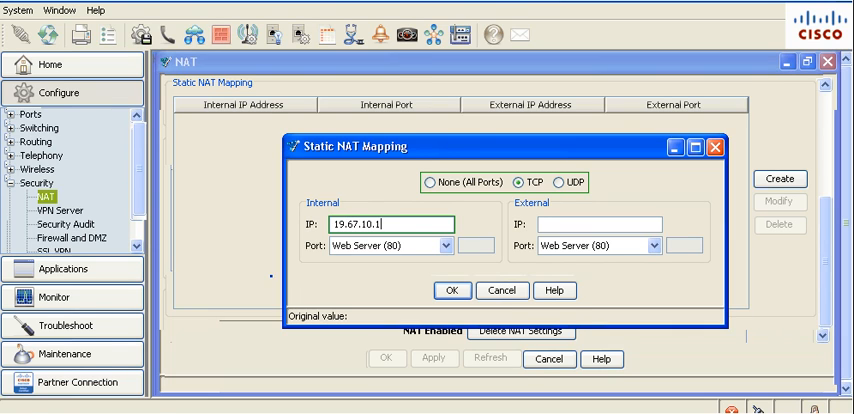
pyautogui.write('194.16')
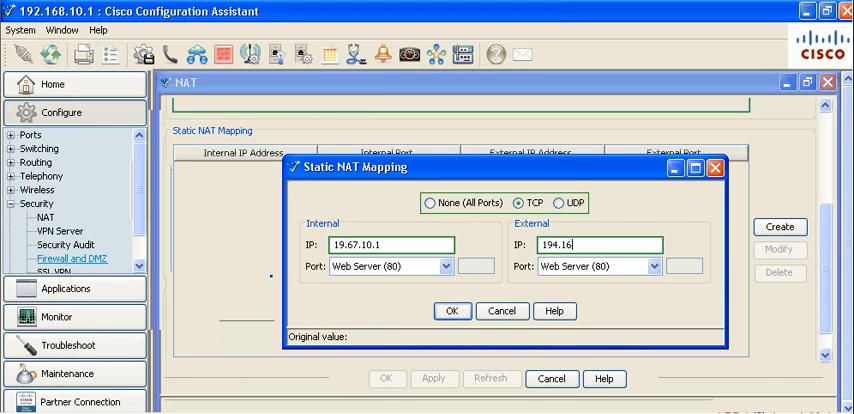